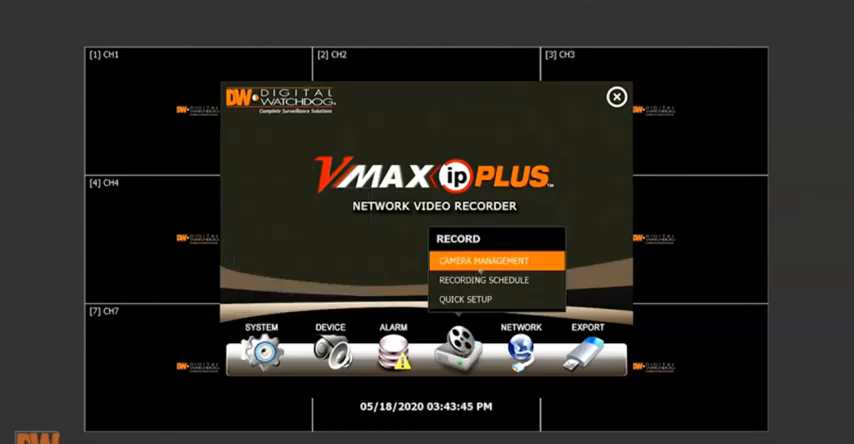
Step: Open Record > Camera Management and set the Auto Configuration recording mode to MOTION
click(484, 260)
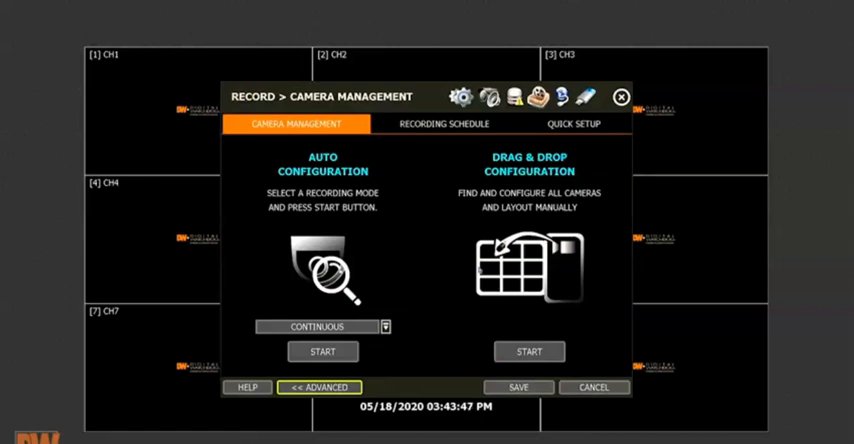
mouse_move(408, 327)
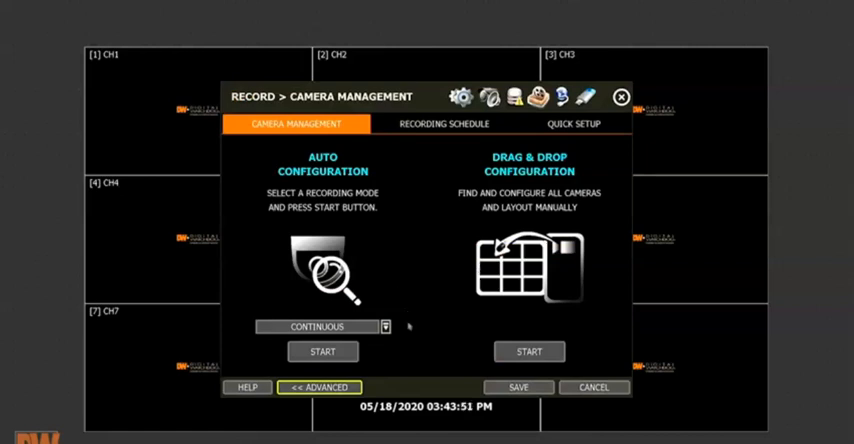
click(385, 327)
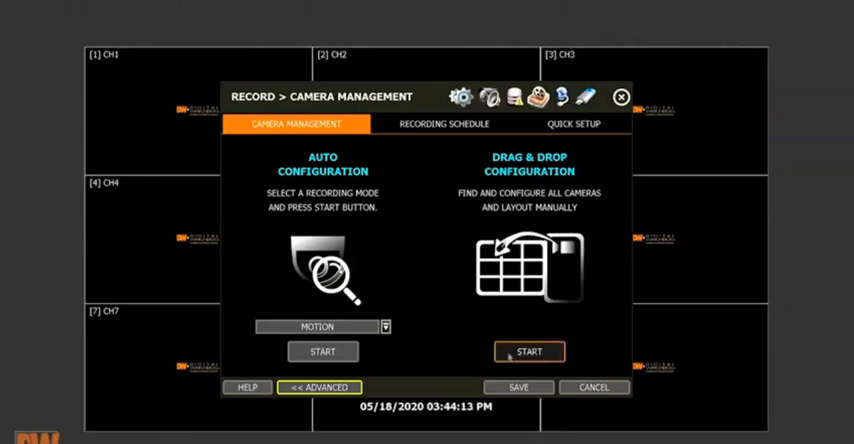
Step: Start Drag & Drop Configuration and browse the discovered ONVIF cameras in IP Camera Search
click(529, 351)
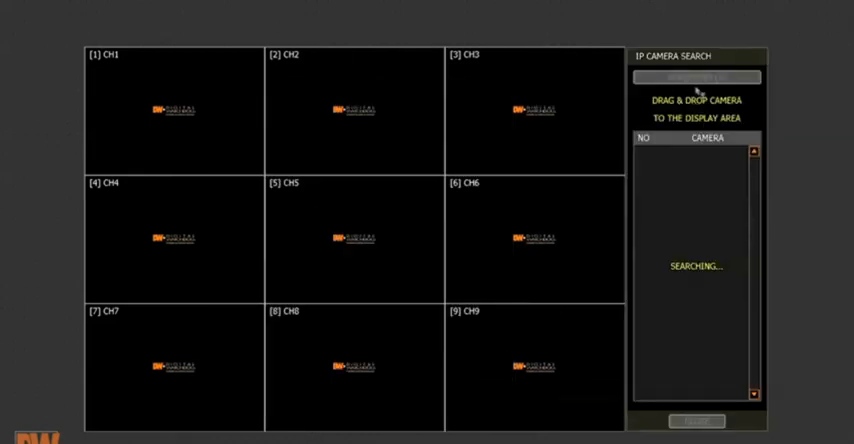
click(696, 77)
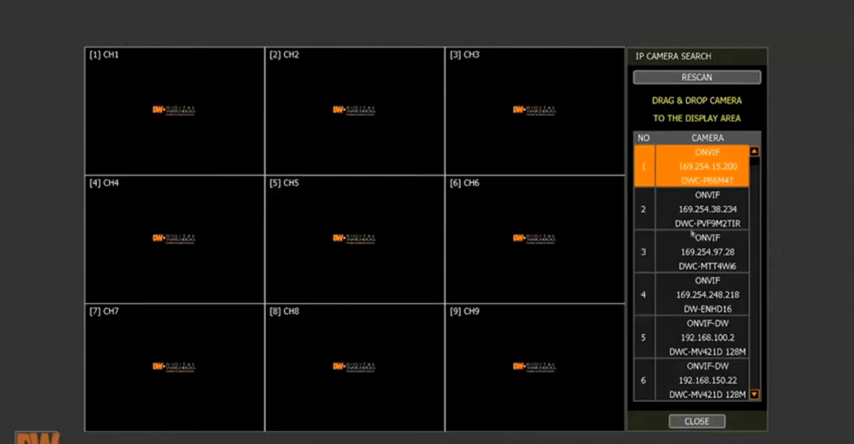
scroll(down, 3)
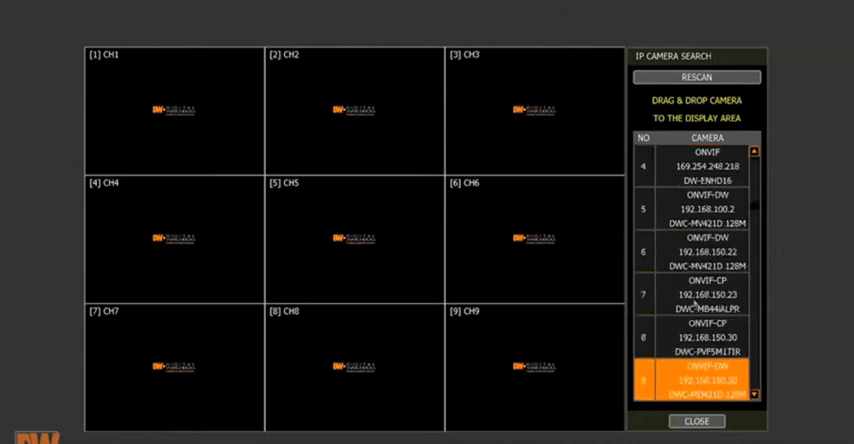
scroll(down, 3)
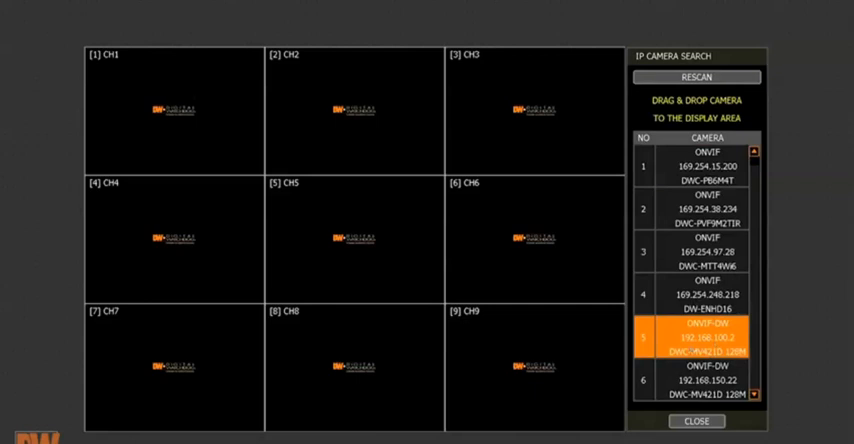
mouse_move(544, 258)
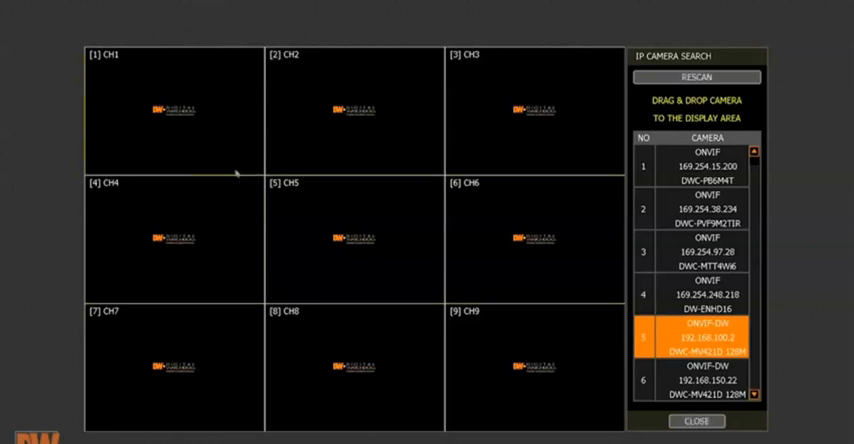
Step: Drag the 192.168.100.2 camera onto CH1 and close the camera search panel
drag(697, 338, 175, 110)
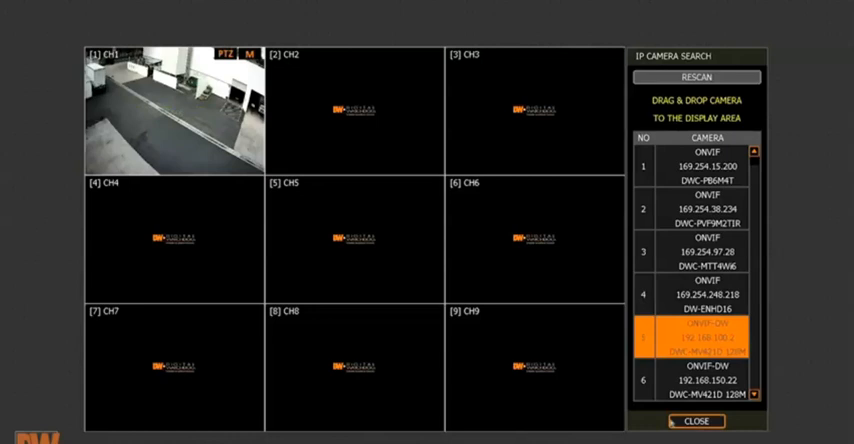
click(695, 420)
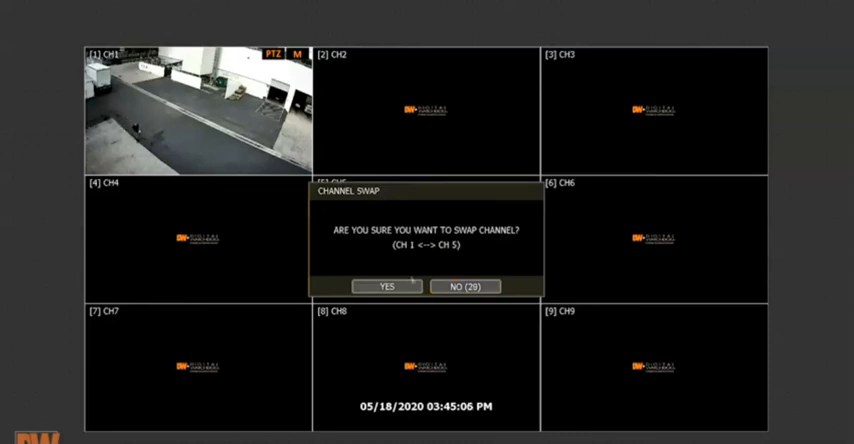
Step: Confirm the channel 1 to 5 swap and bring up System Status from the live view
click(387, 286)
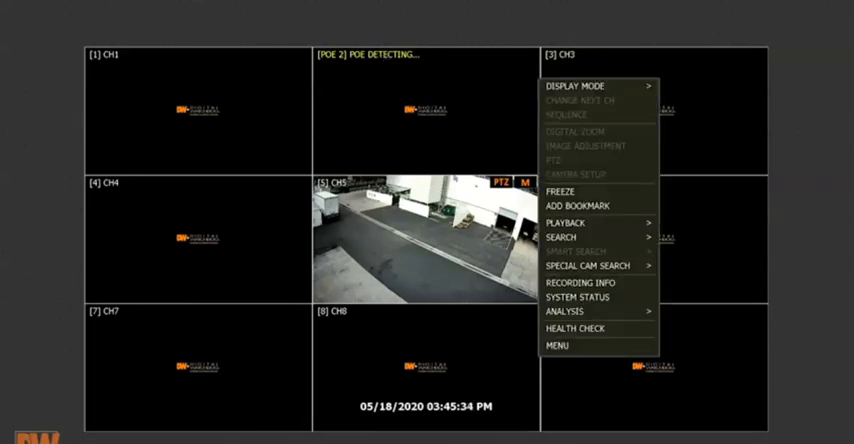
click(579, 296)
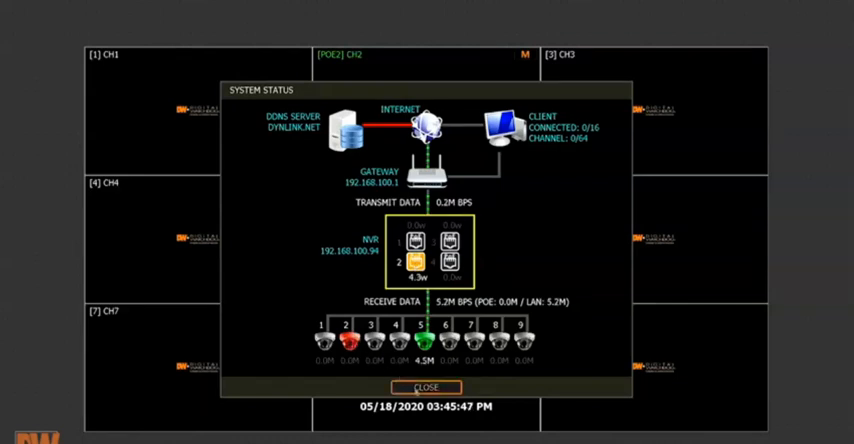
Step: Close System Status and reopen Record > Camera Management through the main menu
click(426, 387)
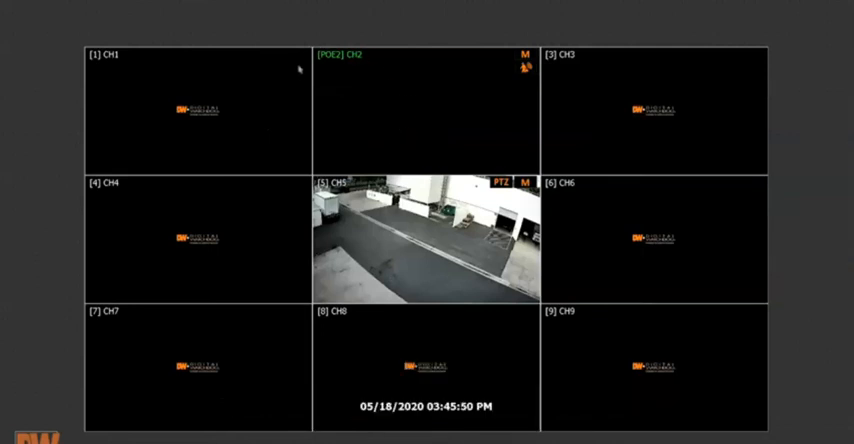
mouse_move(356, 75)
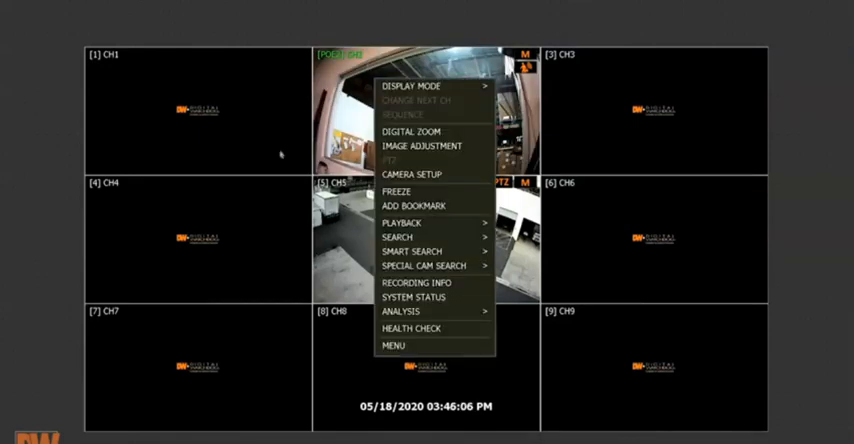
click(393, 345)
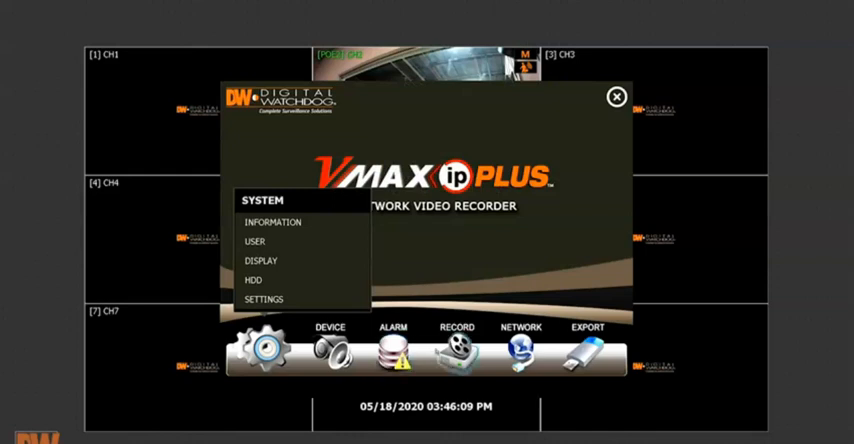
click(457, 350)
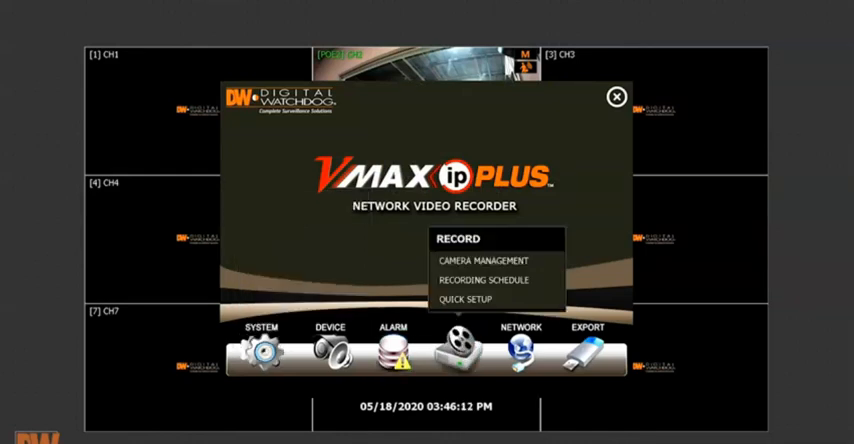
click(485, 260)
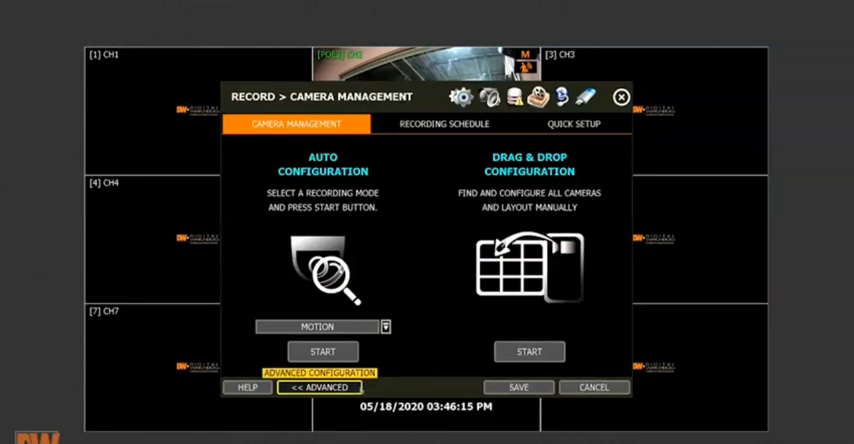
Step: Delete CAM 5 (192.168.100.2) in the advanced camera table, then reopen Camera Management
click(318, 387)
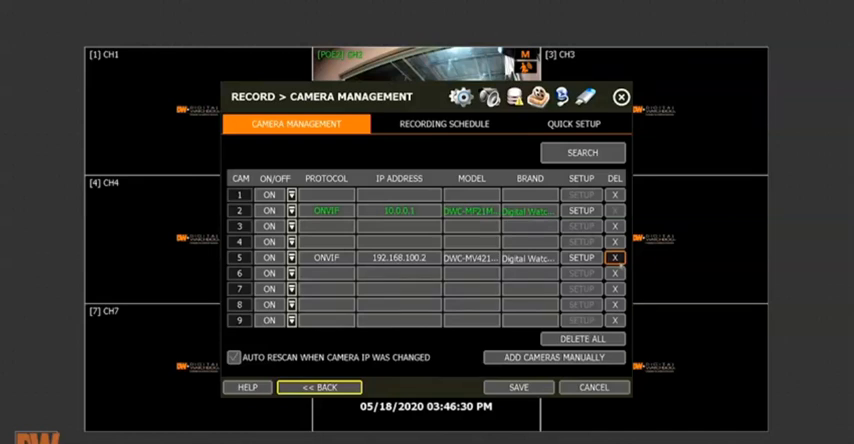
click(614, 258)
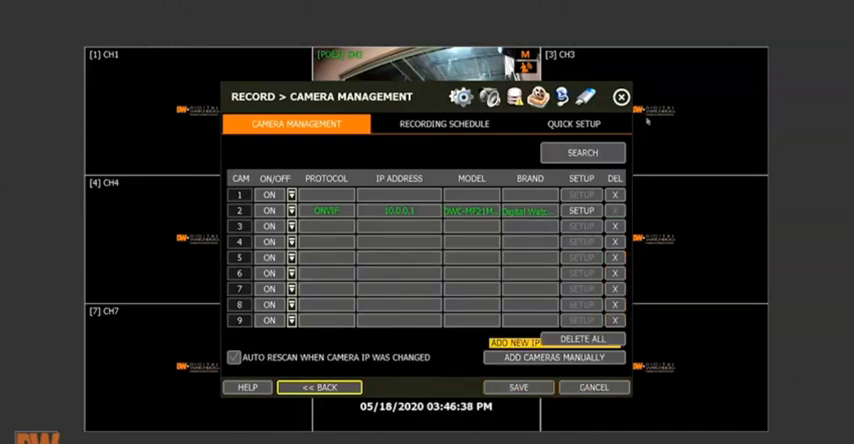
click(593, 387)
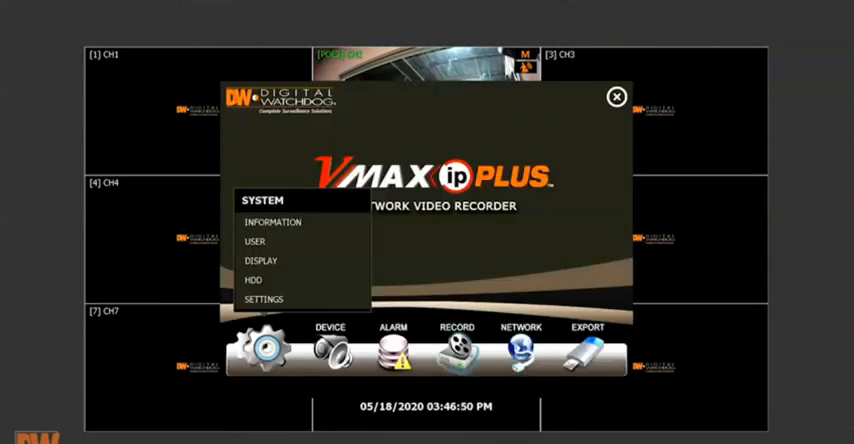
click(456, 345)
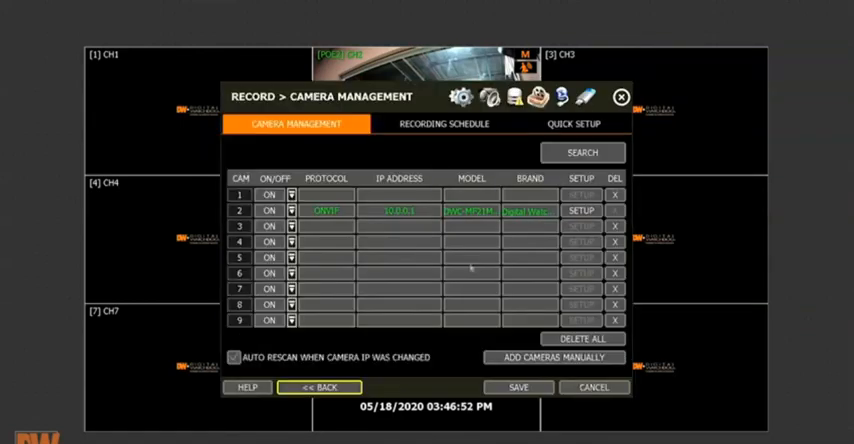
Step: Search for IP cameras, select camera 5 (192.168.100.2), and get its stream profiles
click(471, 258)
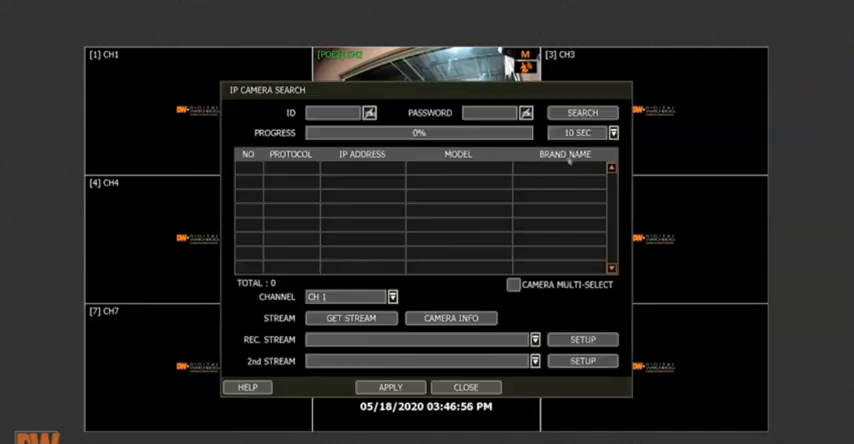
click(582, 112)
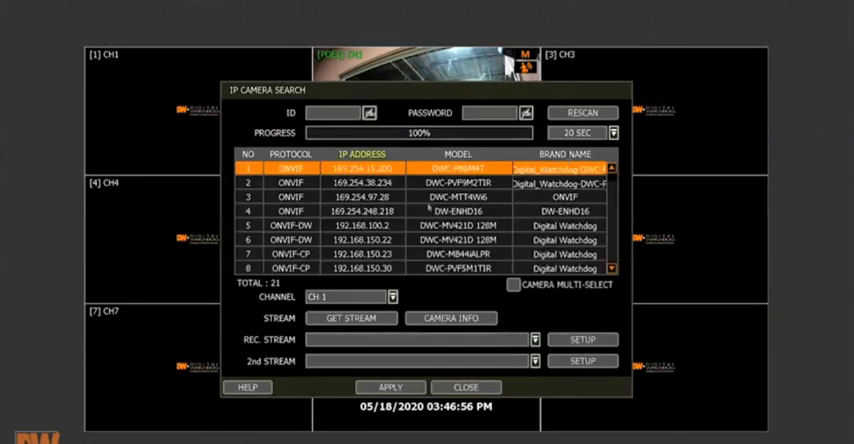
click(350, 225)
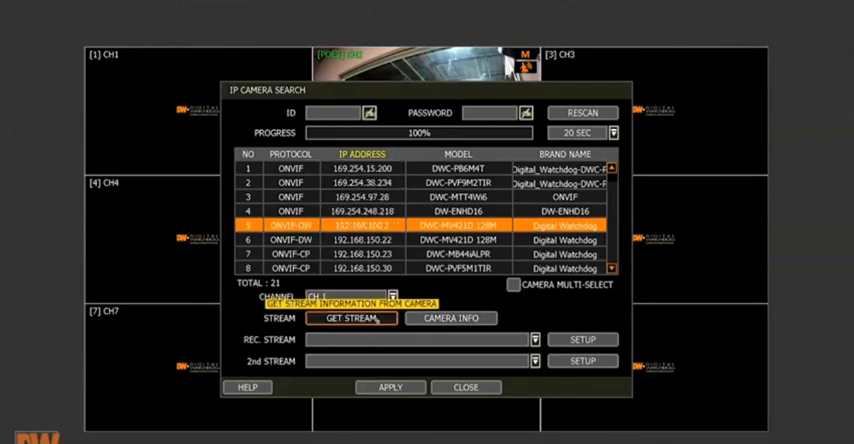
click(353, 318)
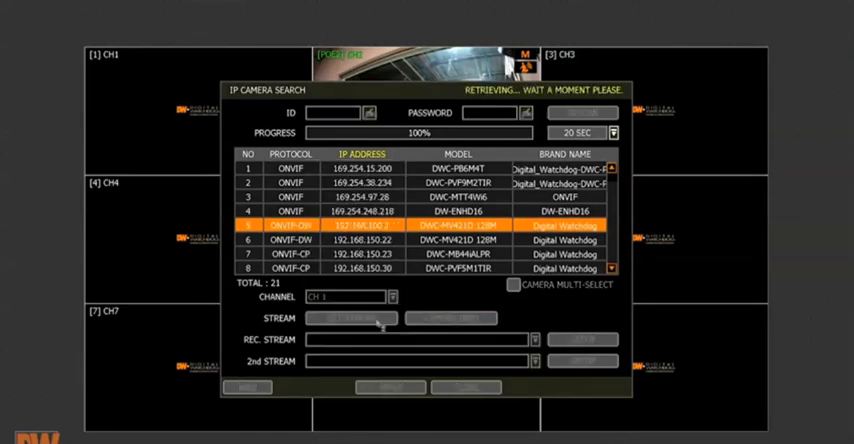
click(352, 318)
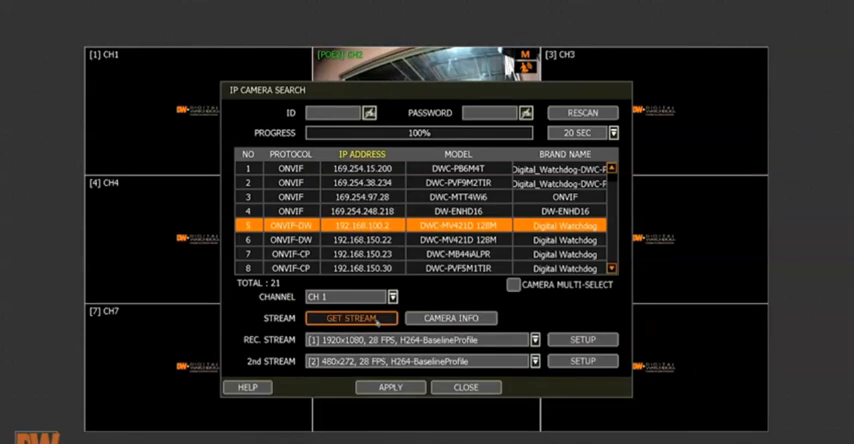